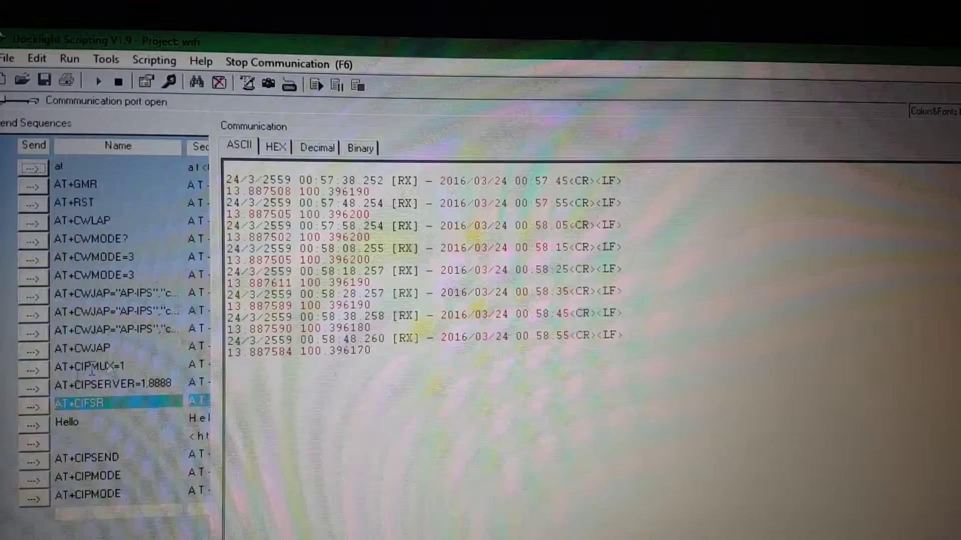
{"action": "mouse_move", "coordinate": [38, 407]}
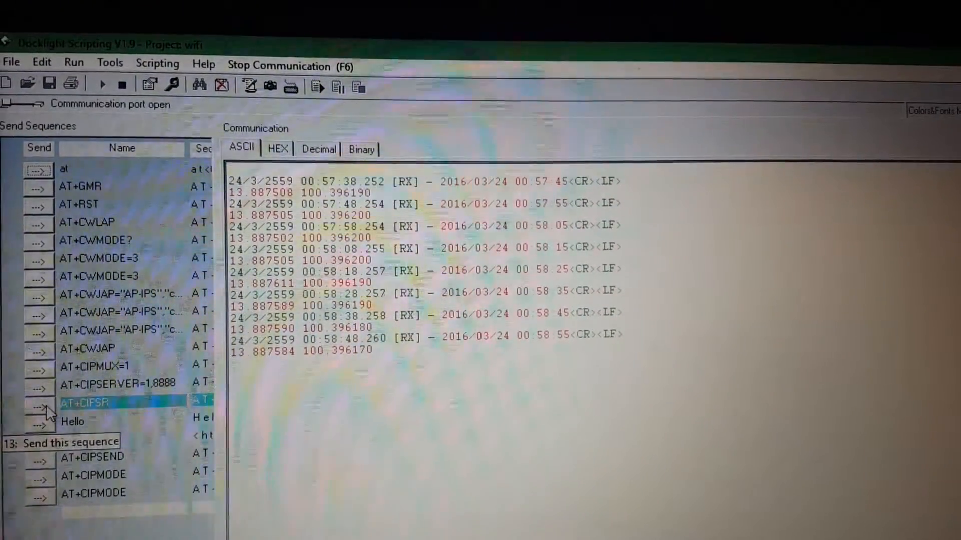
Send AT+CIFSR to get the module's IP 192.168.70.38, then switch to the browser.
{"action": "left_click", "coordinate": [38, 404]}
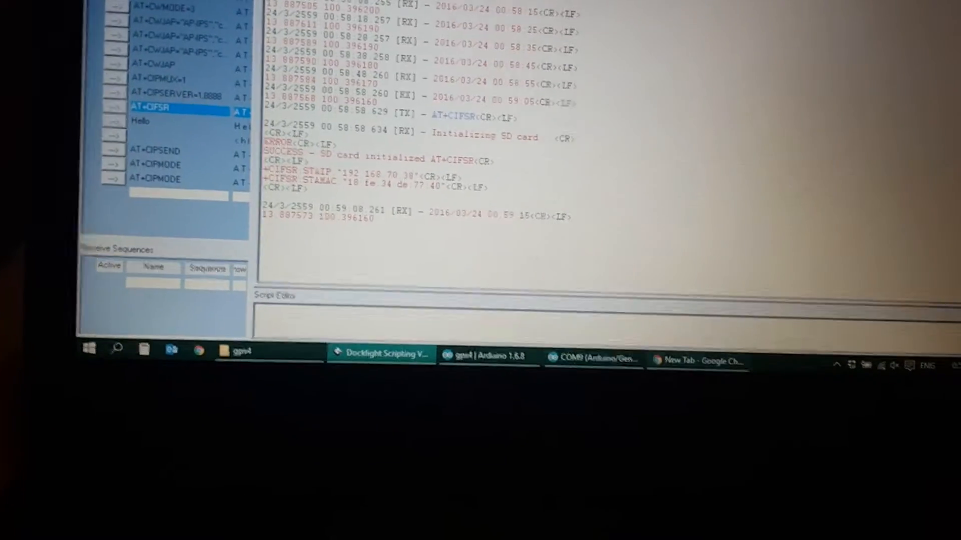
{"action": "left_click", "coordinate": [697, 361]}
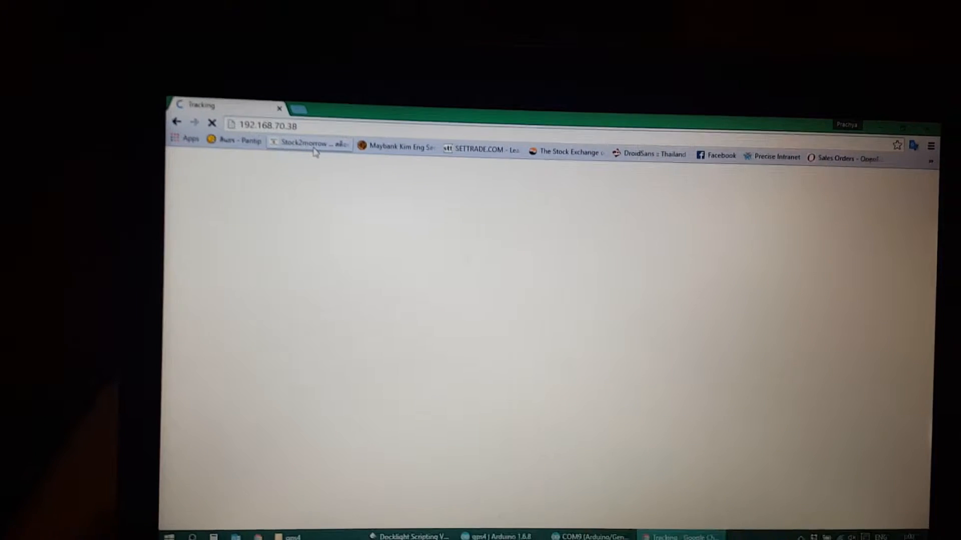
Load 192.168.70.38 in Chrome and return to the Docklight communication log.
{"action": "left_click", "coordinate": [375, 535]}
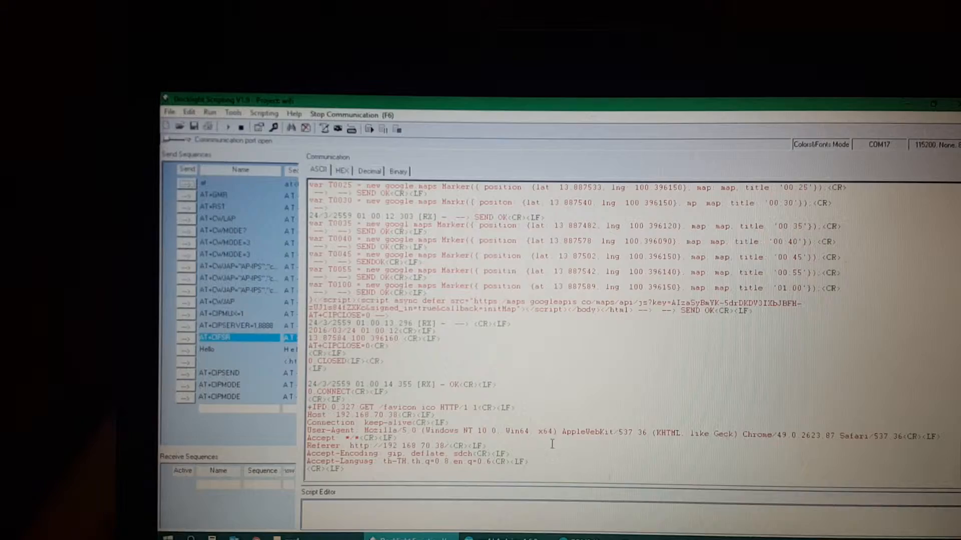
Review the HTTP request and served map HTML, then go back to Chrome.
{"action": "left_click", "coordinate": [634, 478]}
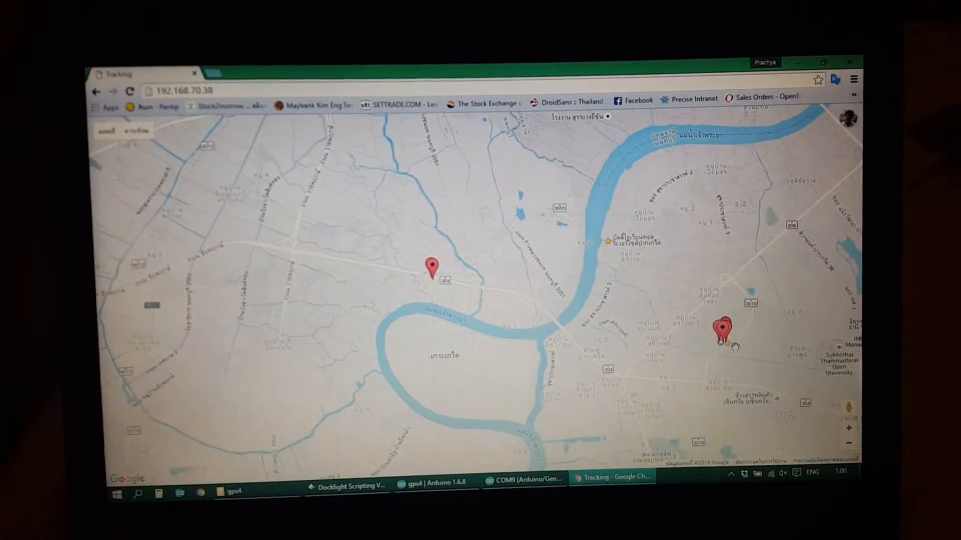
Zoom the Tracking map in on the cluster of red GPS markers.
{"action": "scroll", "scroll_direction": "down", "scroll_amount": 3}
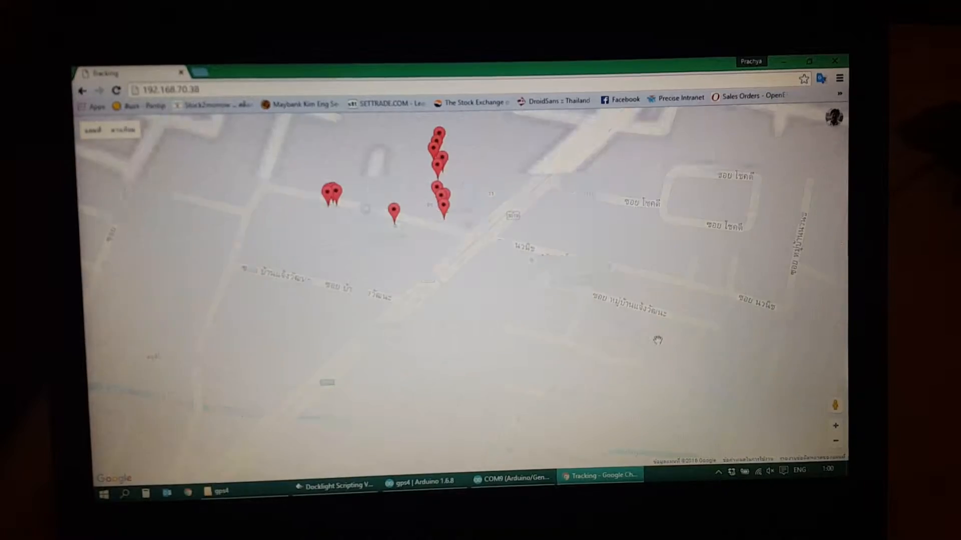